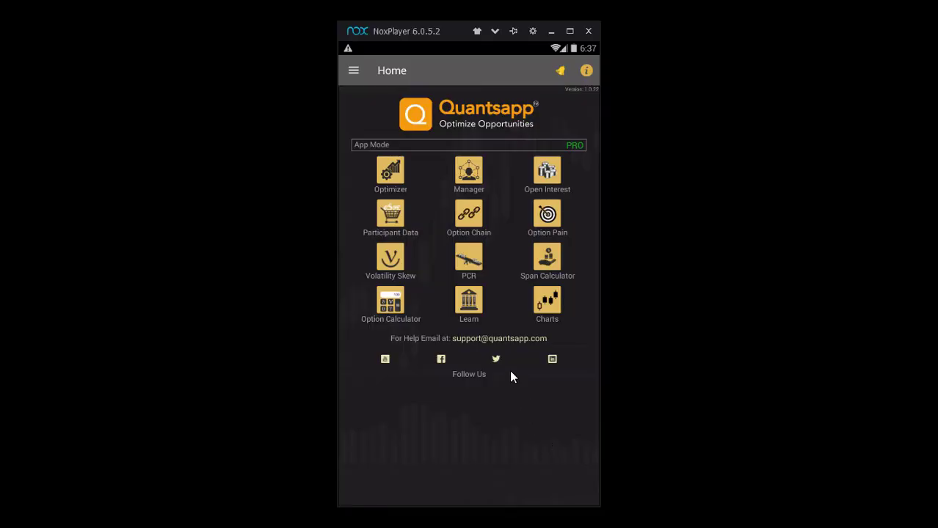
{"action": "mouse_move", "coordinate": [416, 166]}
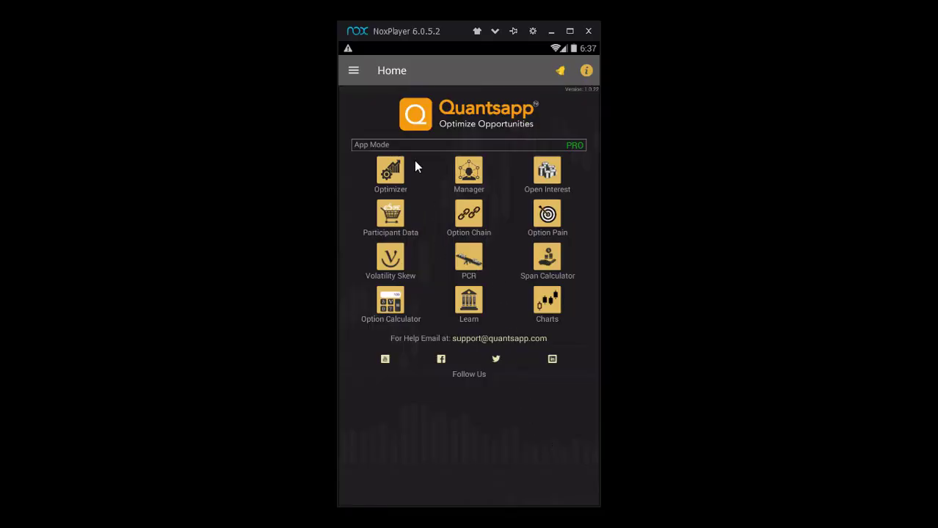
Step: Open the Optimizer from the Quantsapp home screen
{"action": "left_click", "coordinate": [390, 174]}
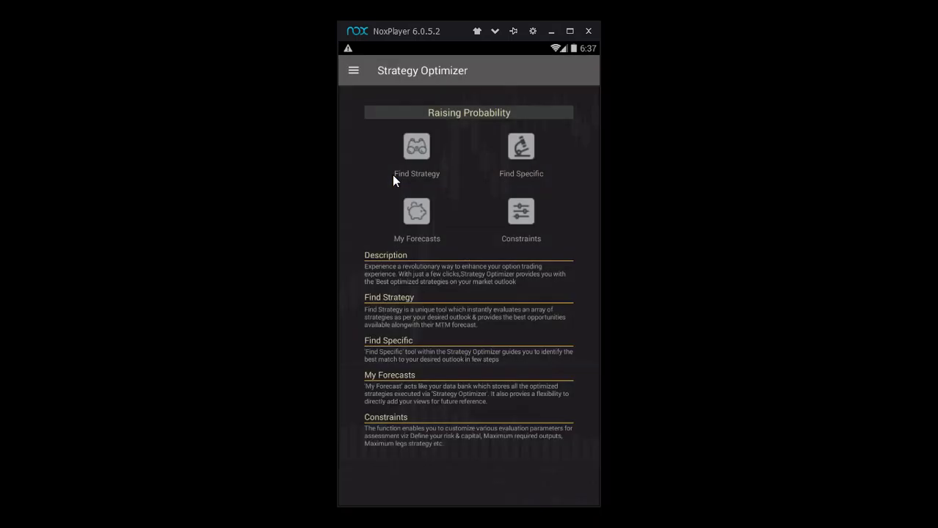
Step: Open the Find Strategy tool in the Strategy Optimizer
{"action": "left_click", "coordinate": [416, 147]}
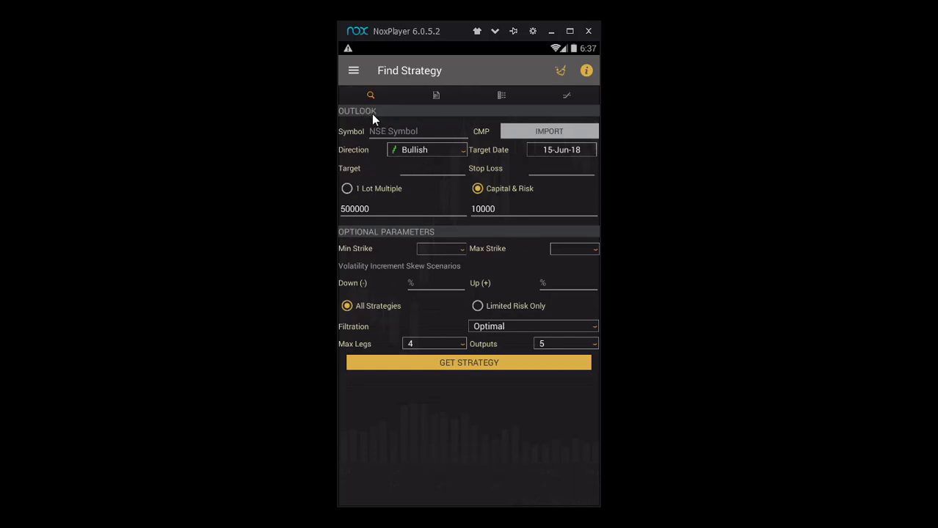
{"action": "mouse_move", "coordinate": [383, 141]}
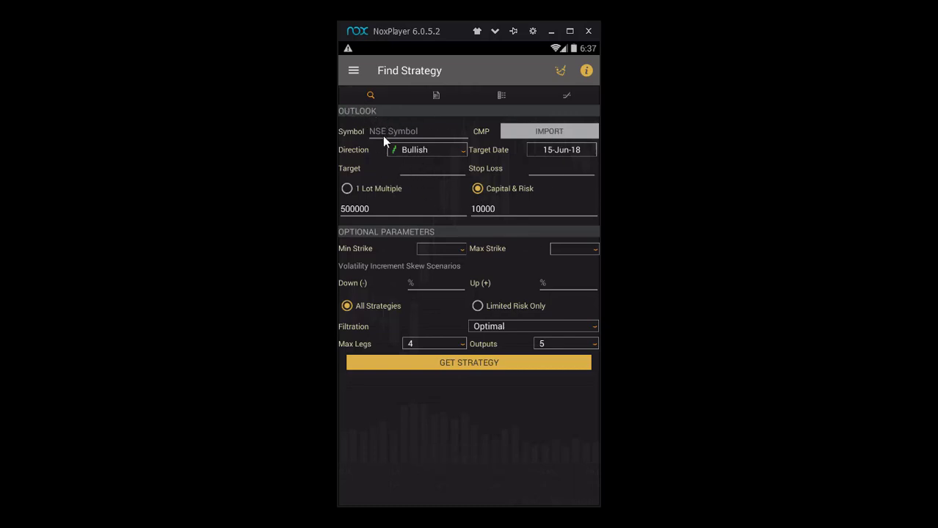
{"action": "mouse_move", "coordinate": [455, 212]}
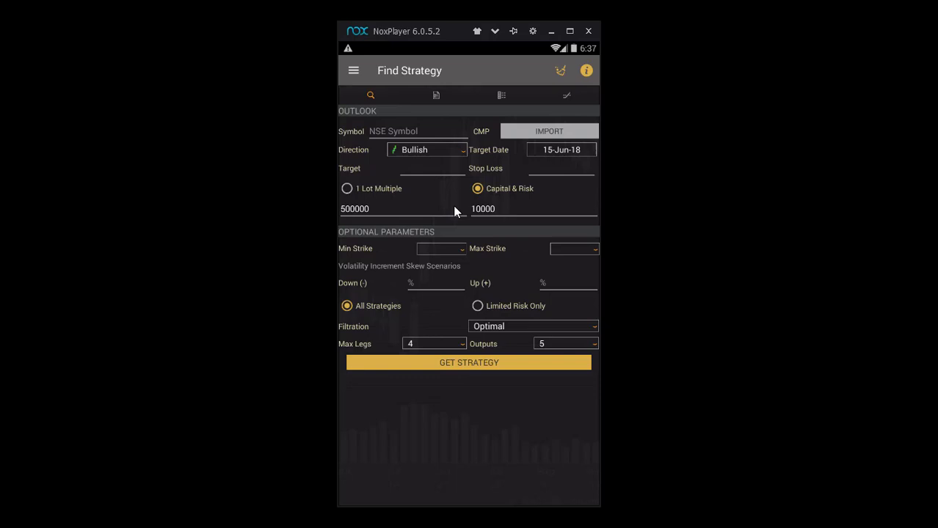
{"action": "mouse_move", "coordinate": [409, 130]}
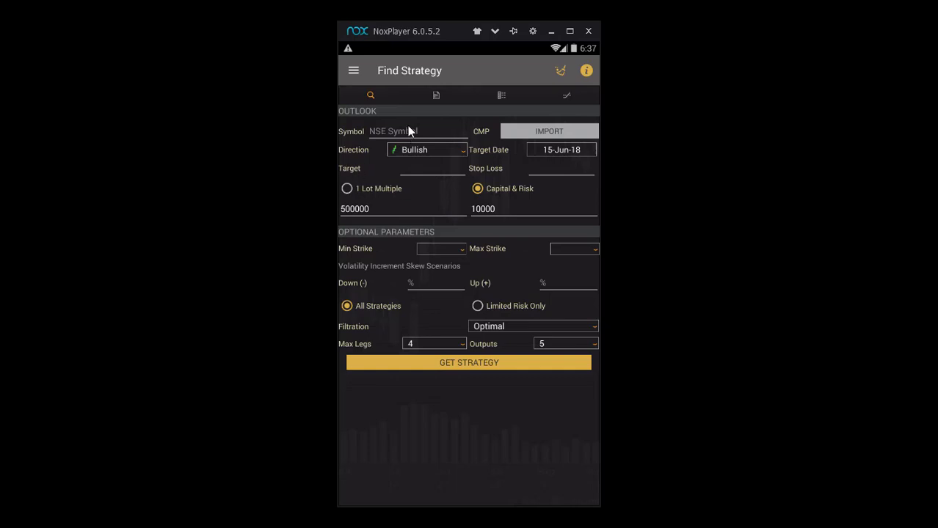
Step: Search 'ni' and select NIFTY as the symbol
{"action": "type", "text": "nif"}
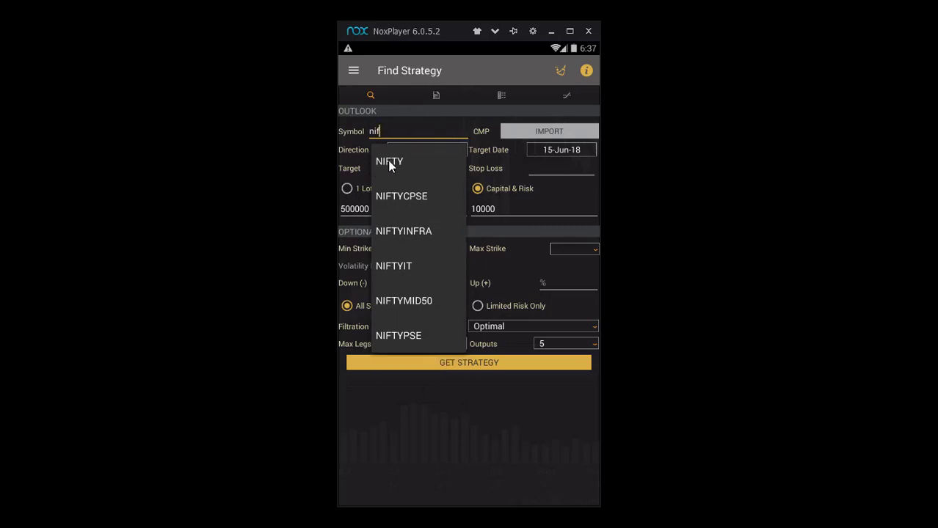
{"action": "left_click", "coordinate": [389, 162]}
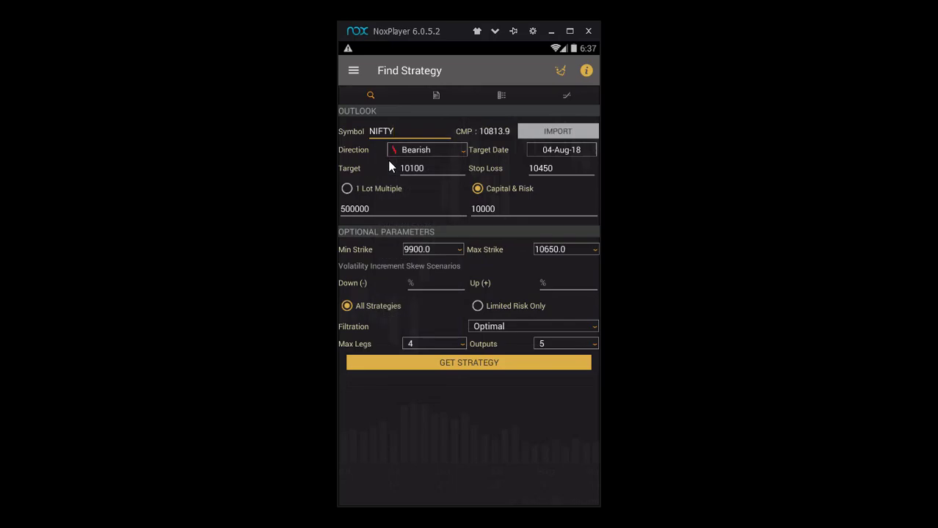
{"action": "mouse_move", "coordinate": [438, 153]}
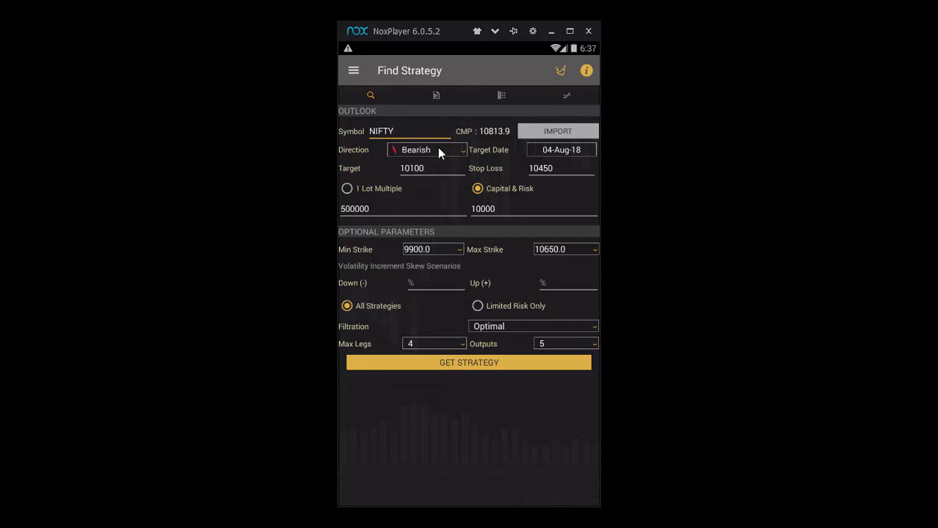
{"action": "mouse_move", "coordinate": [513, 139]}
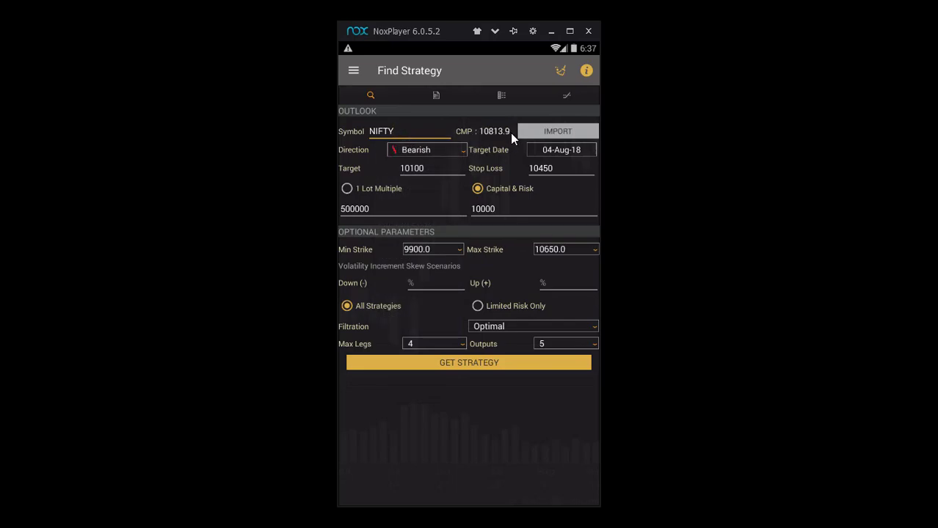
{"action": "mouse_move", "coordinate": [515, 176]}
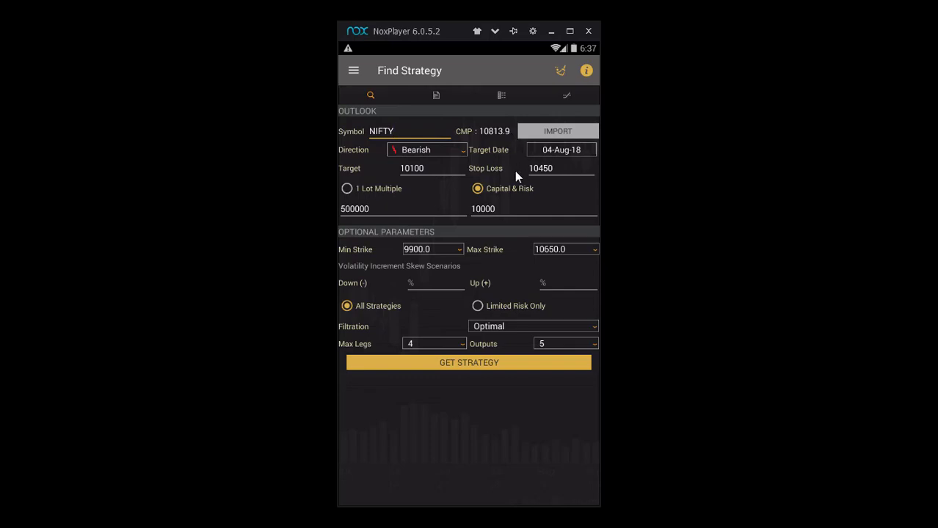
{"action": "mouse_move", "coordinate": [502, 141]}
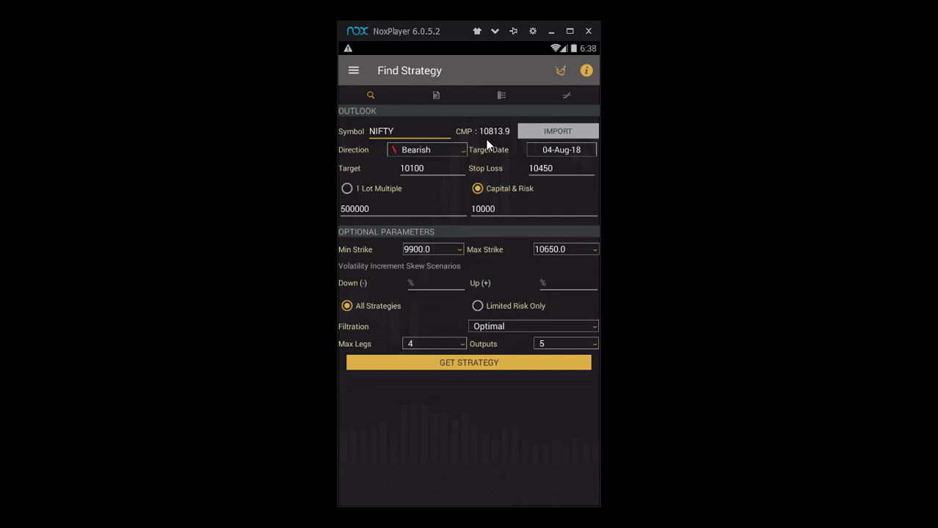
{"action": "mouse_move", "coordinate": [435, 153]}
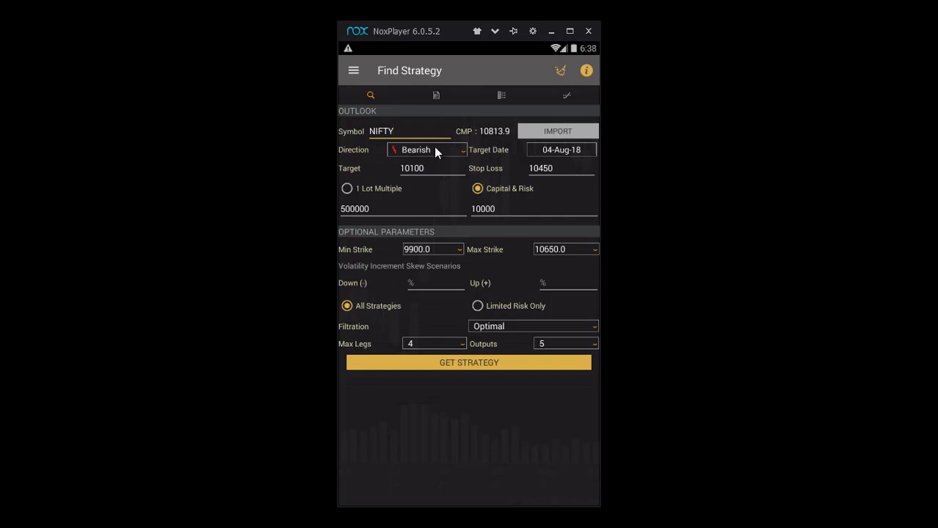
Step: Switch the NIFTY outlook direction from Bearish to Bullish
{"action": "left_click", "coordinate": [426, 150]}
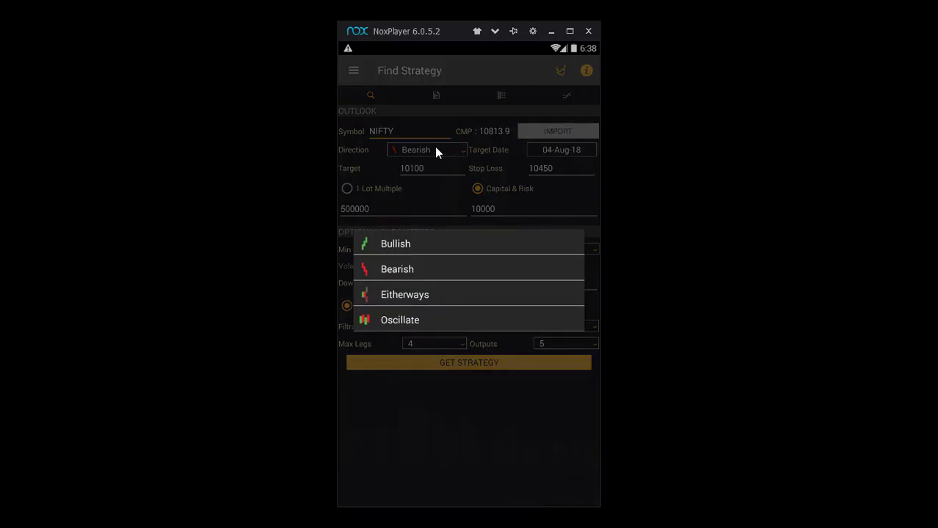
{"action": "mouse_move", "coordinate": [436, 247]}
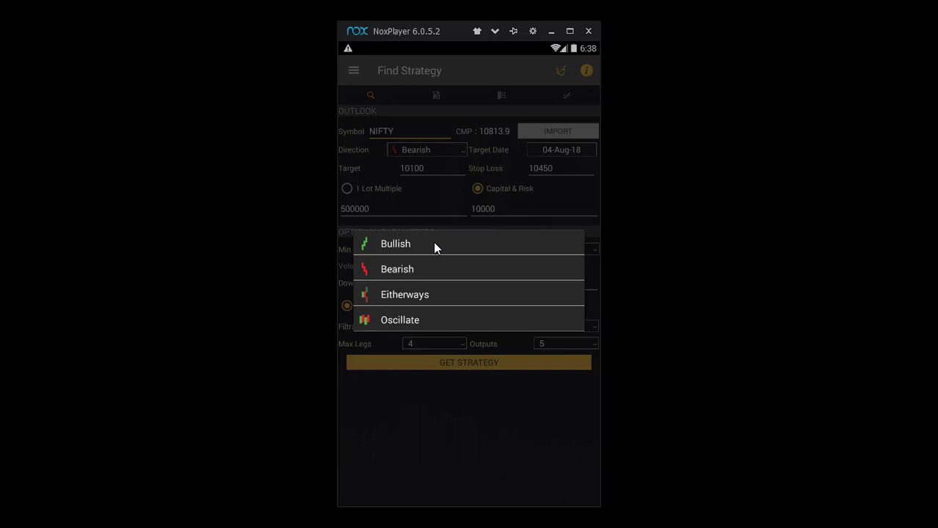
{"action": "left_click", "coordinate": [394, 244]}
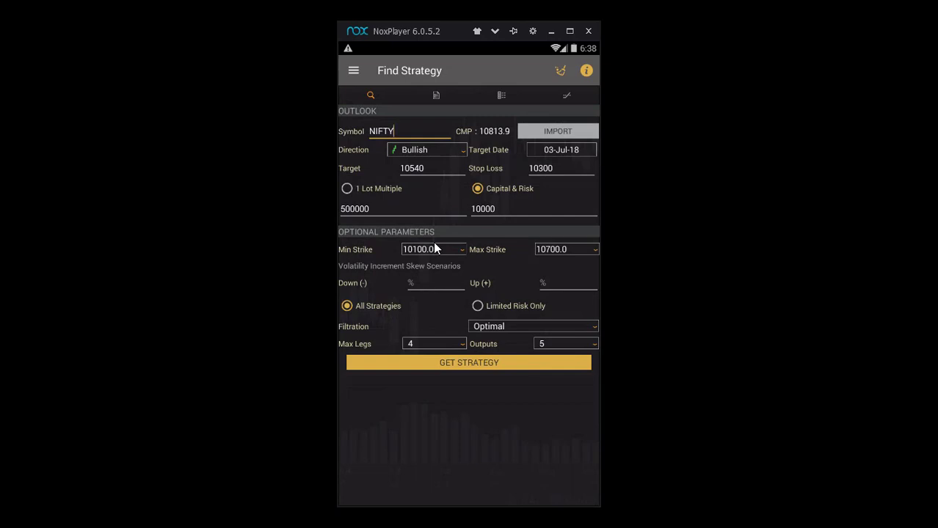
{"action": "mouse_move", "coordinate": [350, 177]}
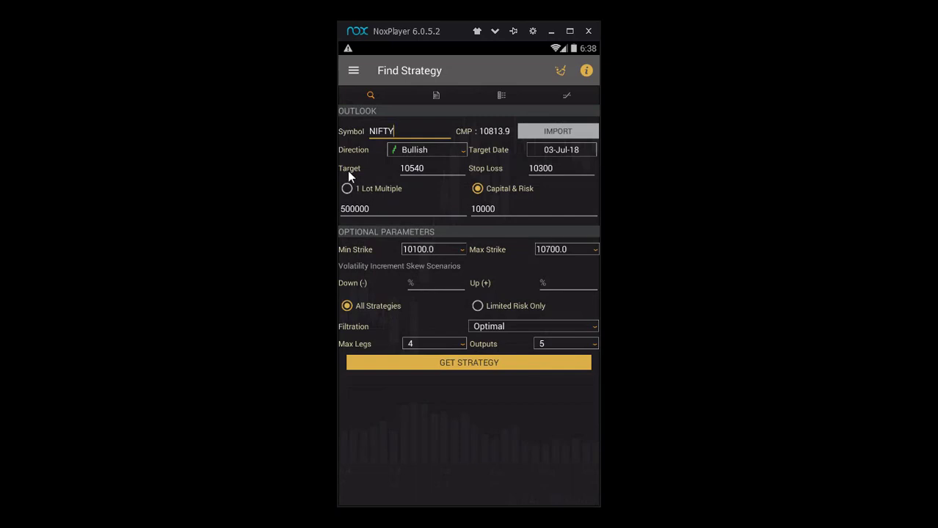
{"action": "mouse_move", "coordinate": [520, 165]}
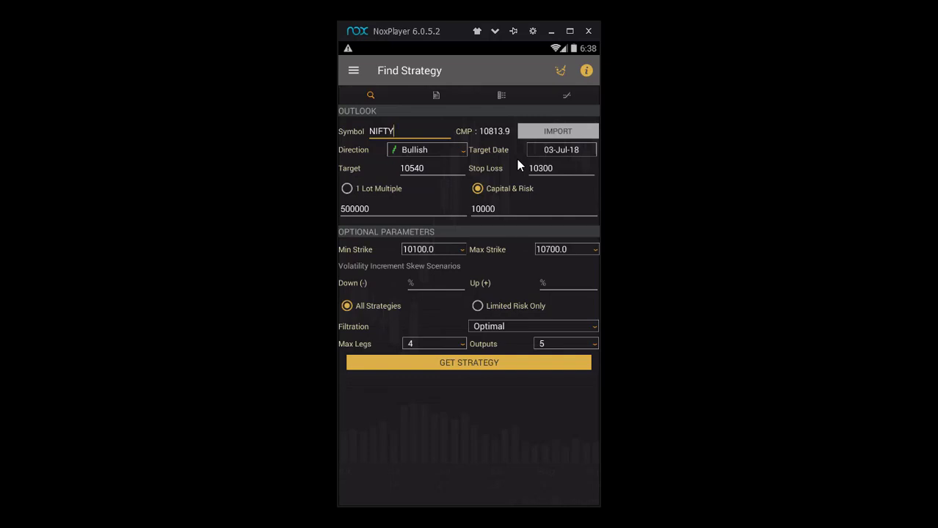
{"action": "mouse_move", "coordinate": [429, 187]}
{"action": "type", "text": "10700"}
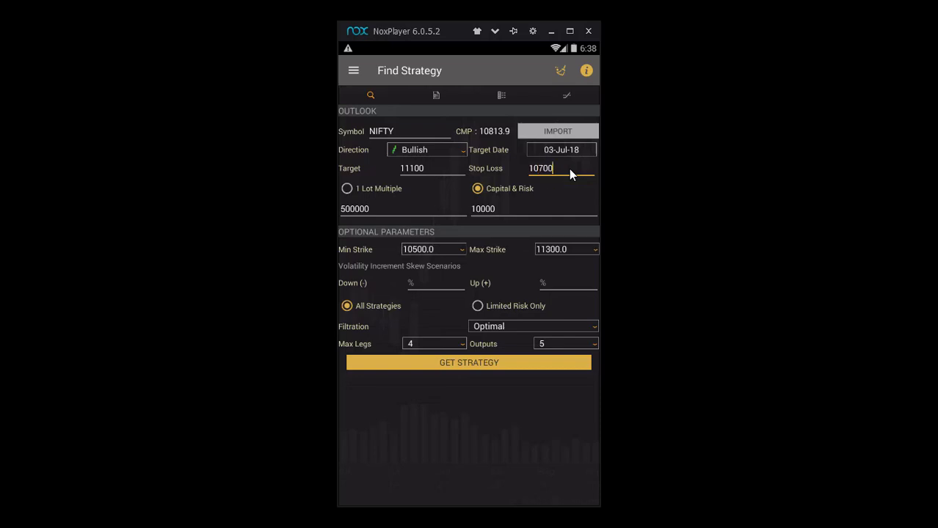
Step: Set the target date to 22 Jun 2018 in the date picker
{"action": "left_click", "coordinate": [561, 150]}
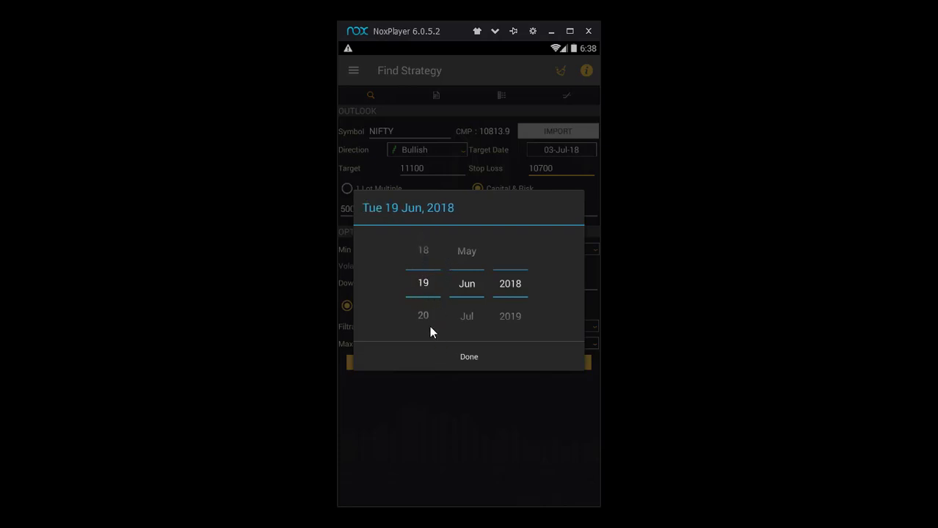
{"action": "scroll", "scroll_direction": "up", "scroll_amount": 3}
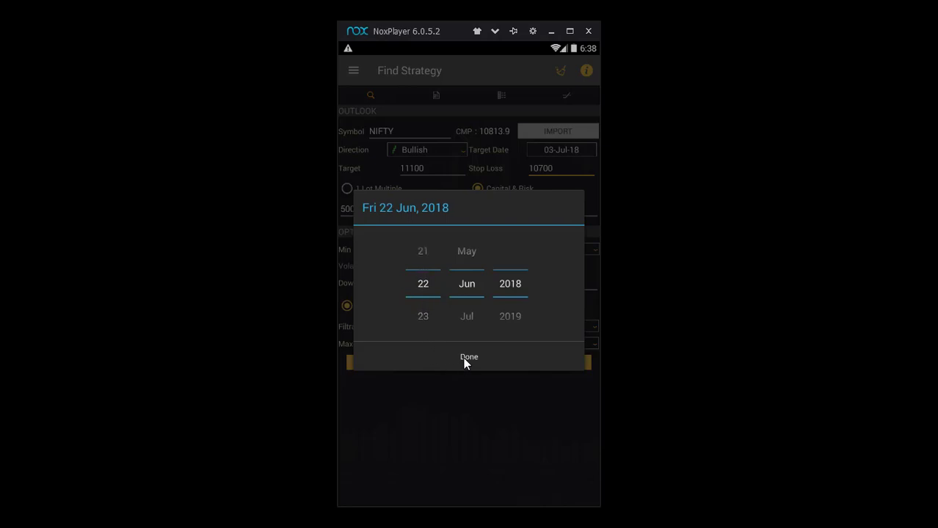
{"action": "left_click", "coordinate": [468, 356]}
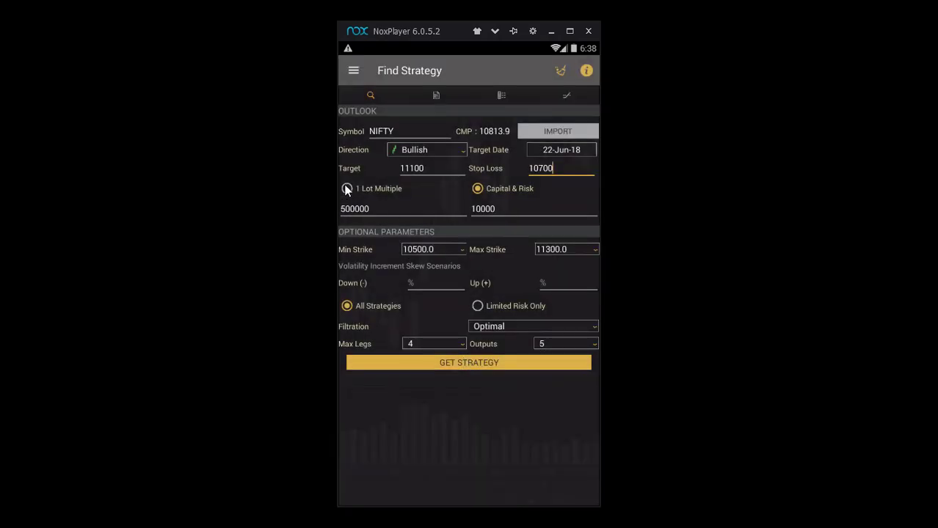
Step: Select 1 Lot Multiple sizing, giving a 50% risk to capital ratio
{"action": "left_click", "coordinate": [347, 188]}
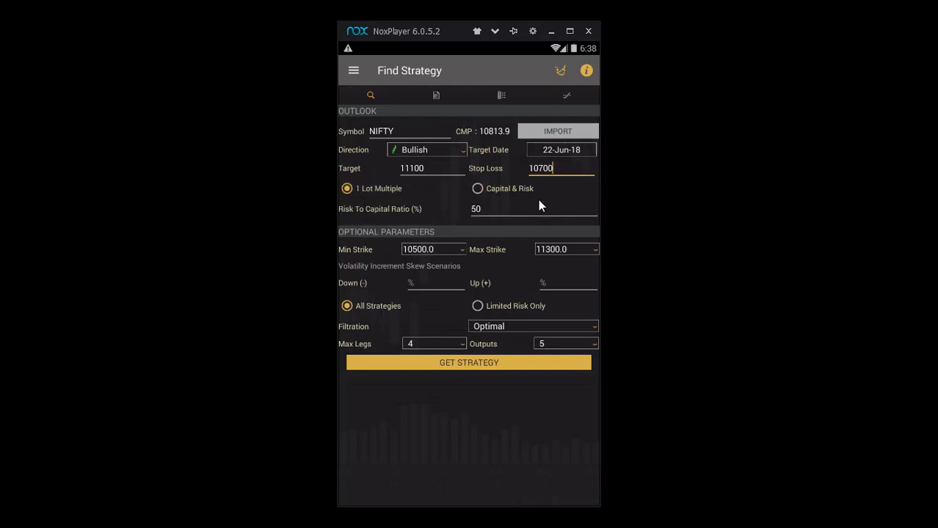
{"action": "mouse_move", "coordinate": [384, 149]}
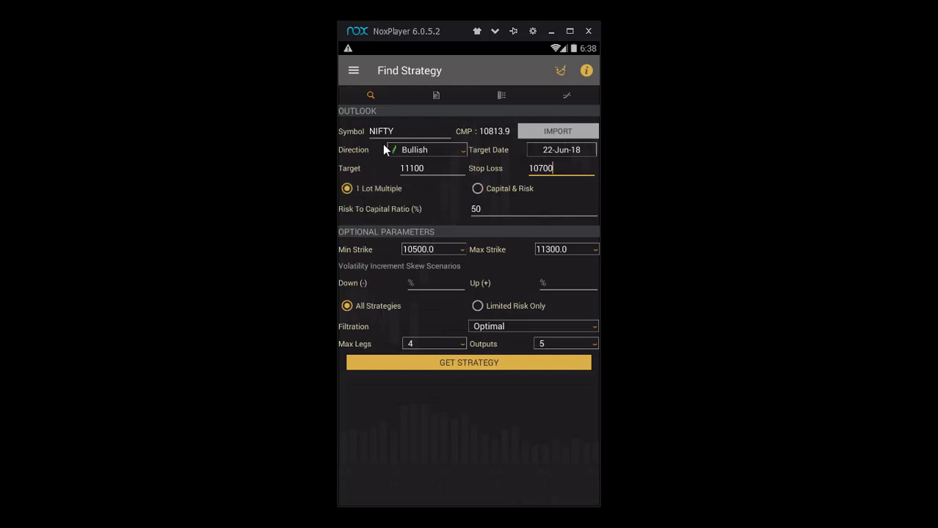
{"action": "mouse_move", "coordinate": [565, 305]}
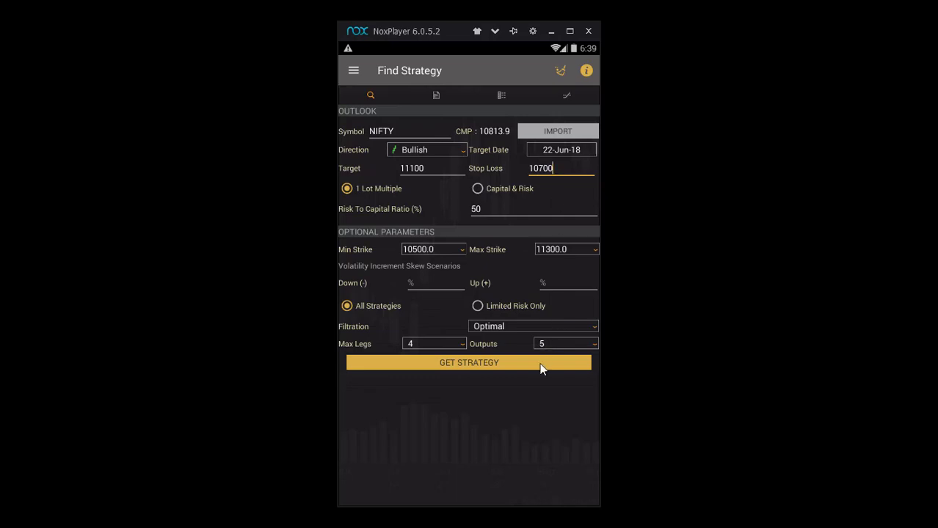
Step: Get strategies to list ranked results led by Long Call
{"action": "left_click", "coordinate": [468, 362]}
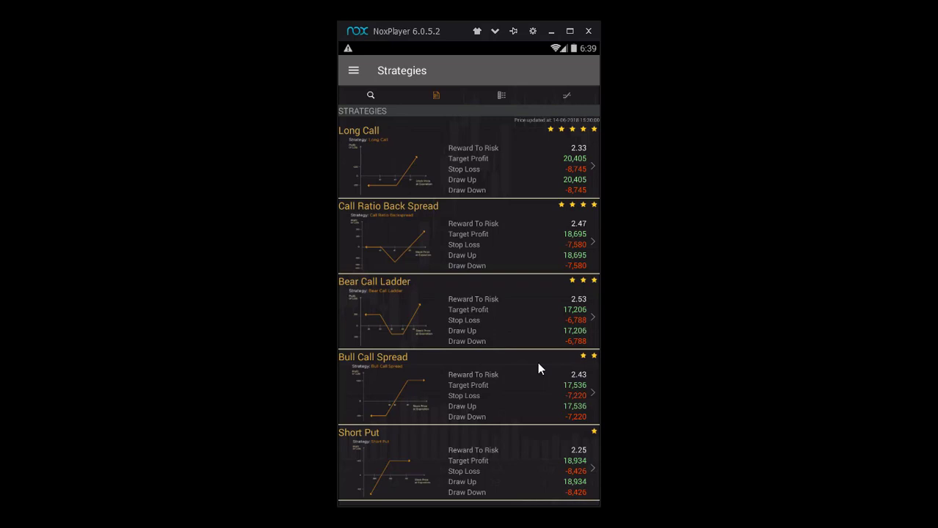
{"action": "mouse_move", "coordinate": [381, 183]}
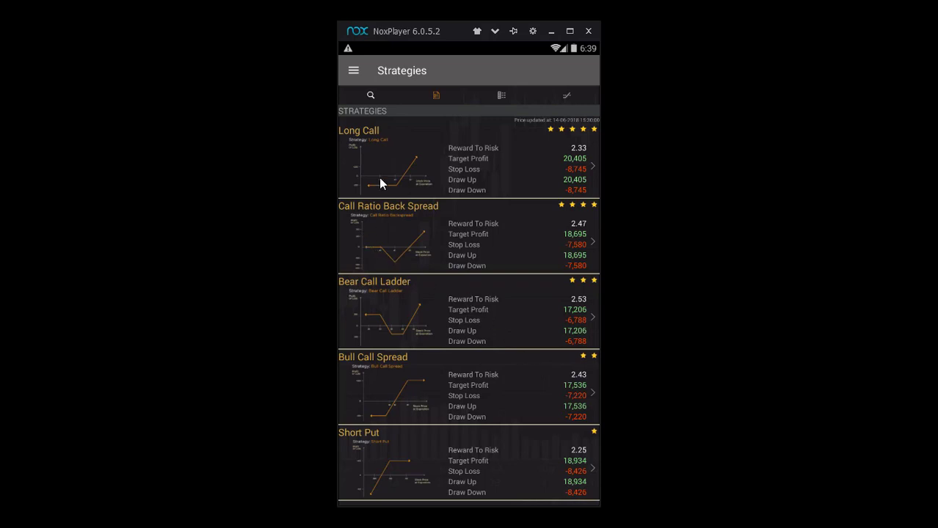